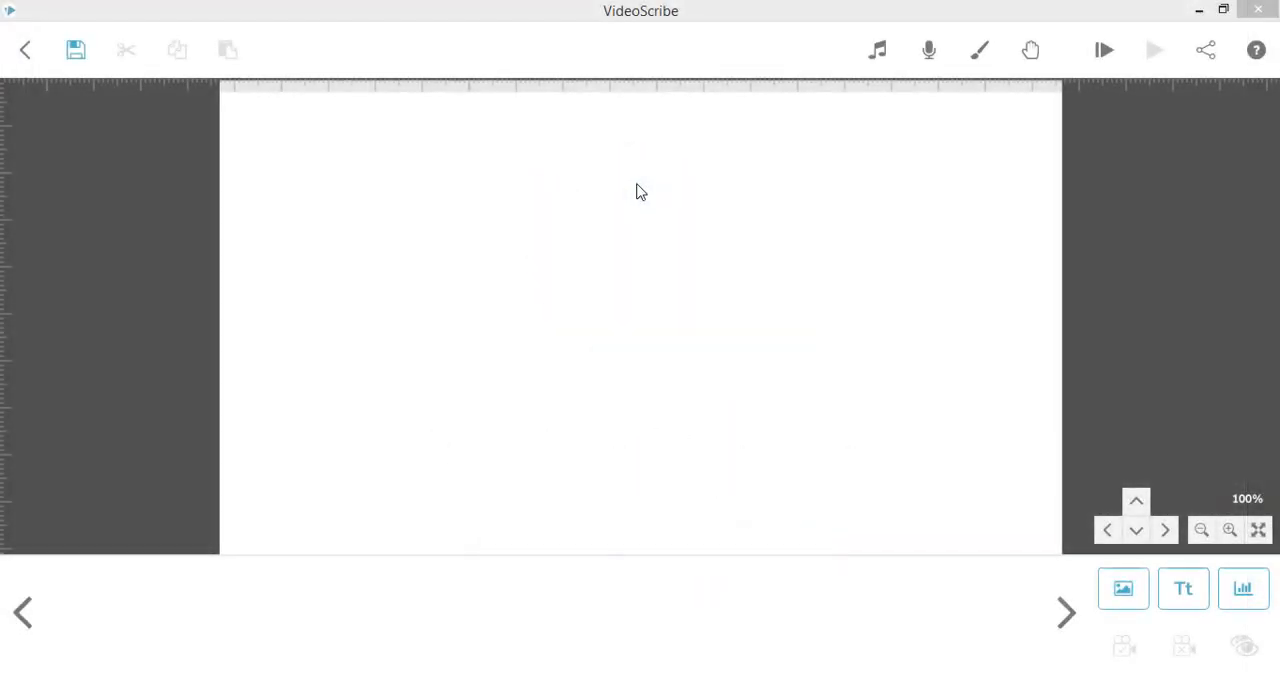
pyautogui.moveTo(1004, 500)
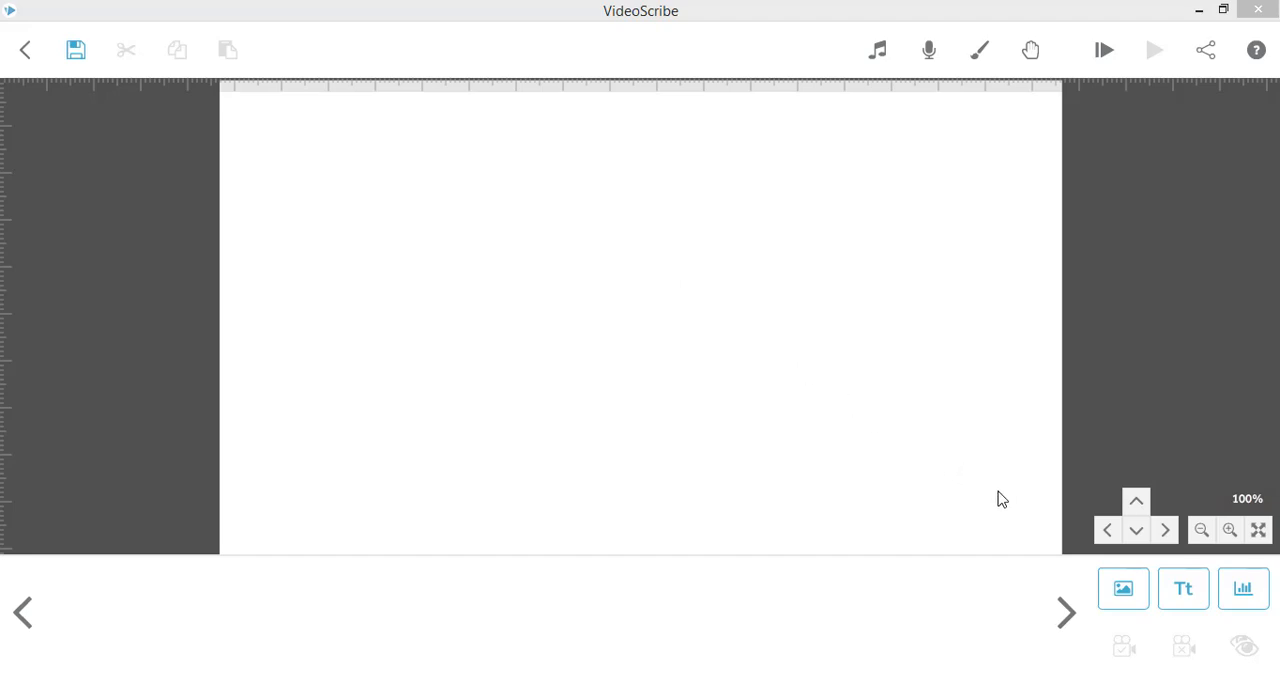
# Step: Show the 'GIFs (online)' category in the image library and browse its result pages
pyautogui.click(1122, 588)
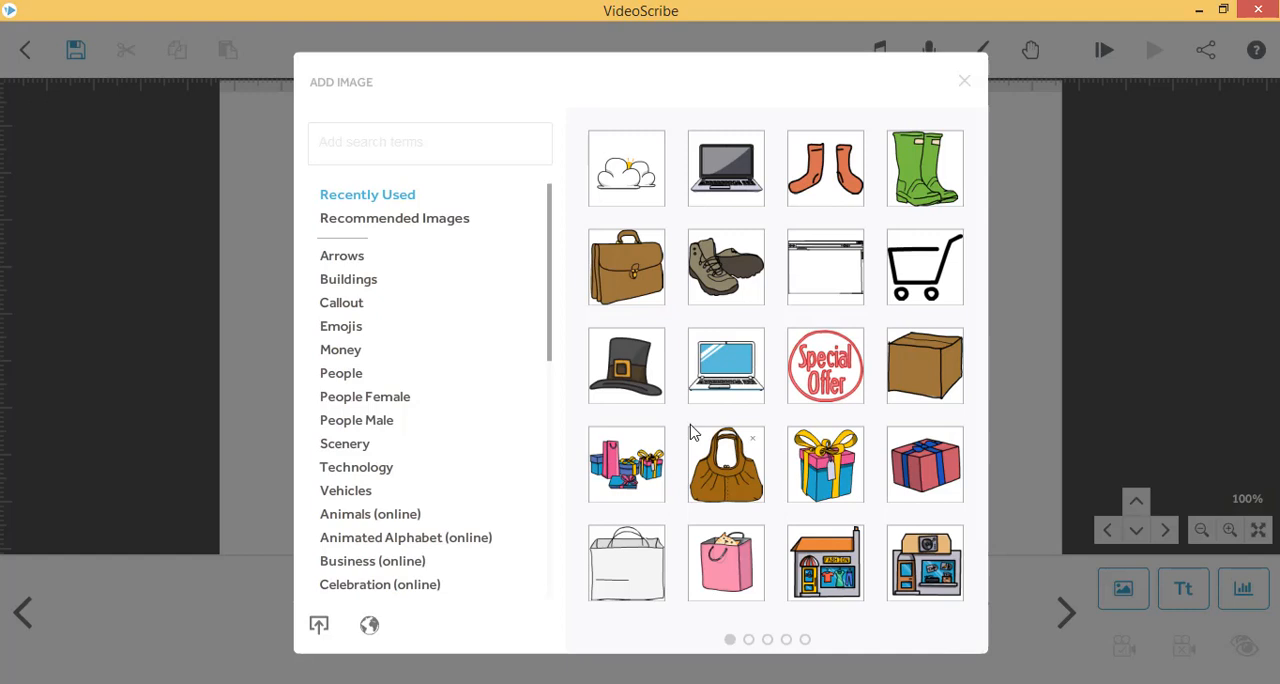
pyautogui.scroll(-3)
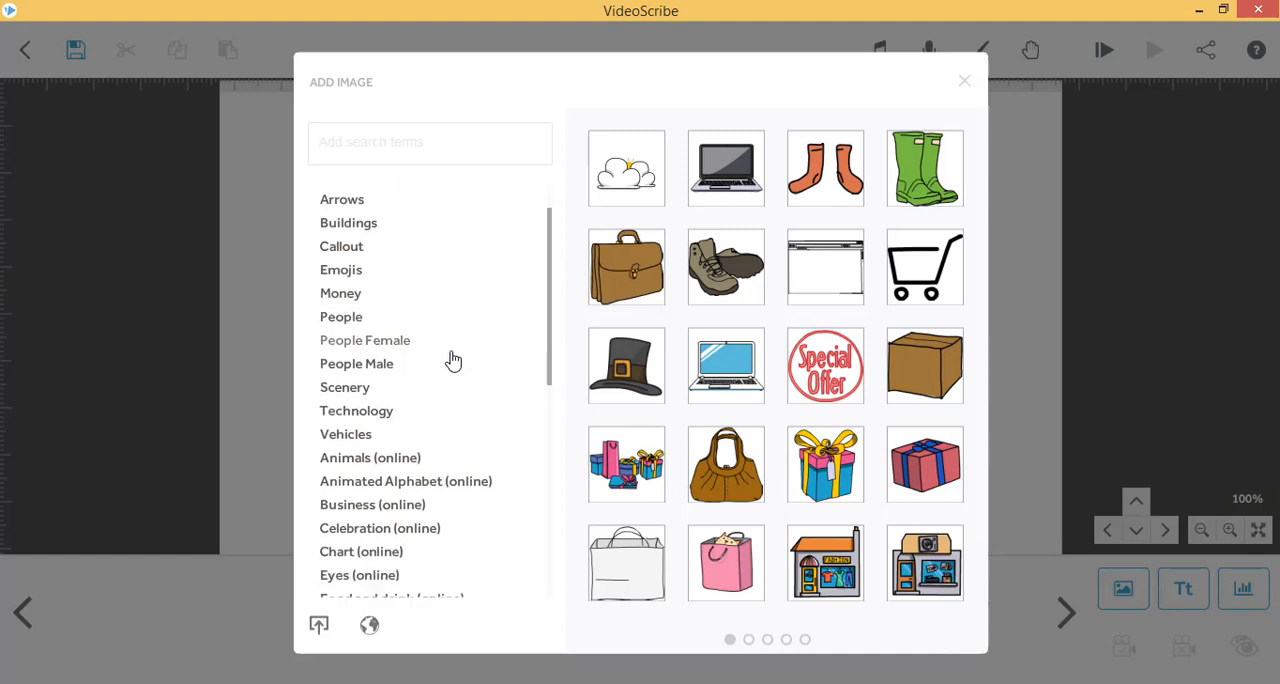
pyautogui.scroll(-3)
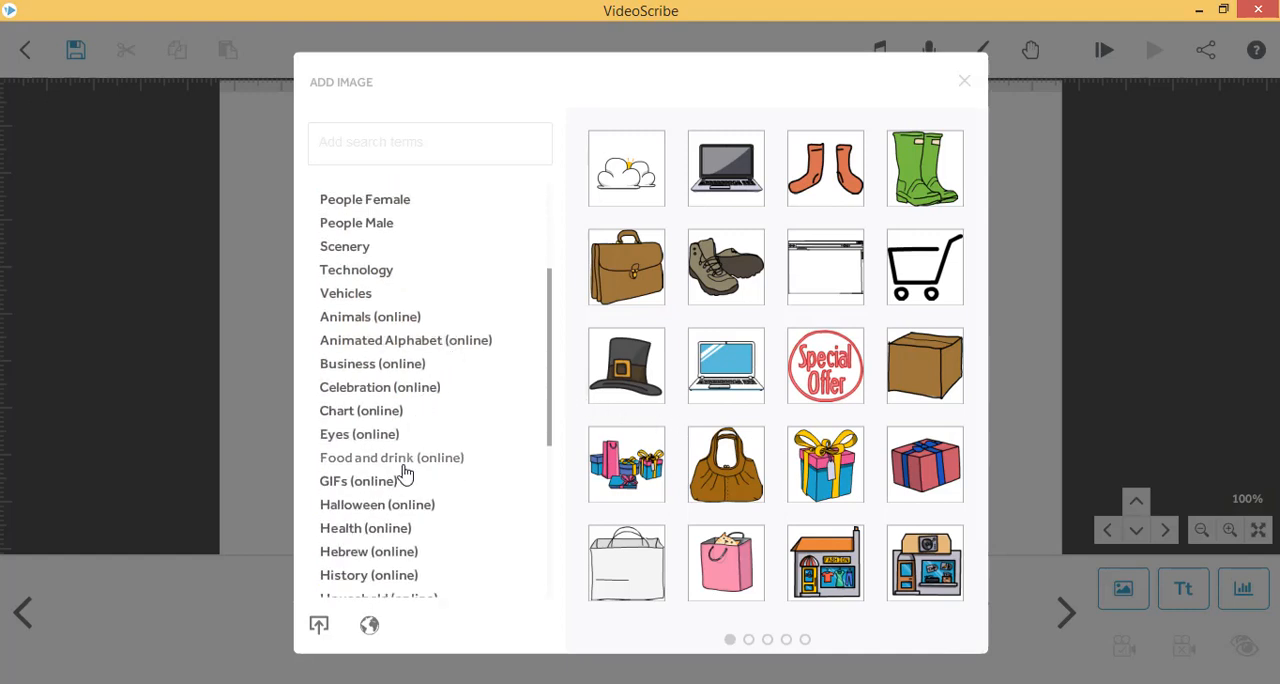
pyautogui.click(356, 480)
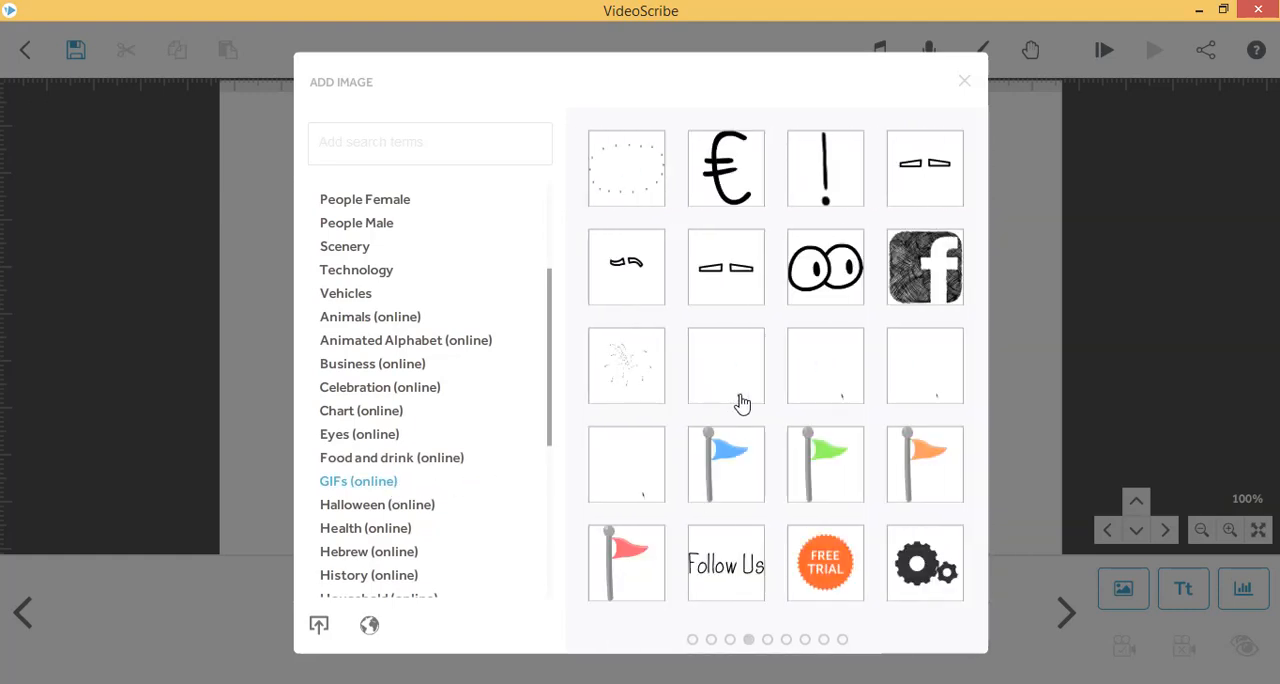
pyautogui.click(768, 640)
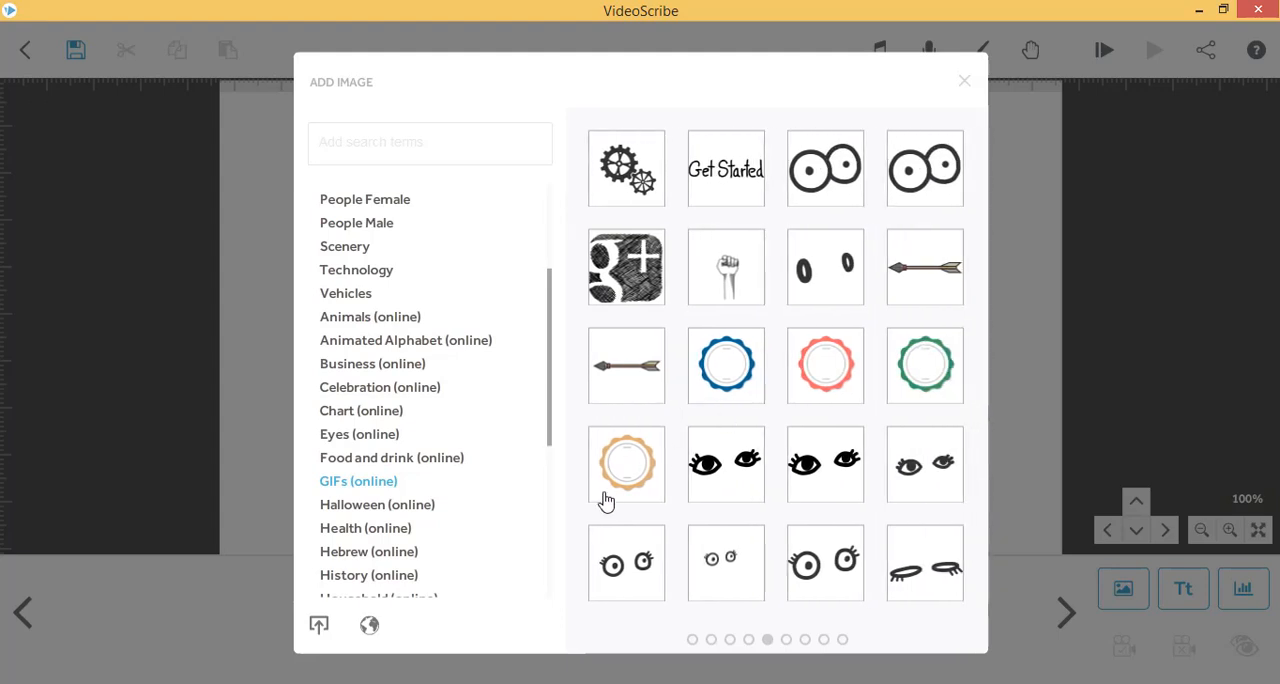
pyautogui.moveTo(320, 624)
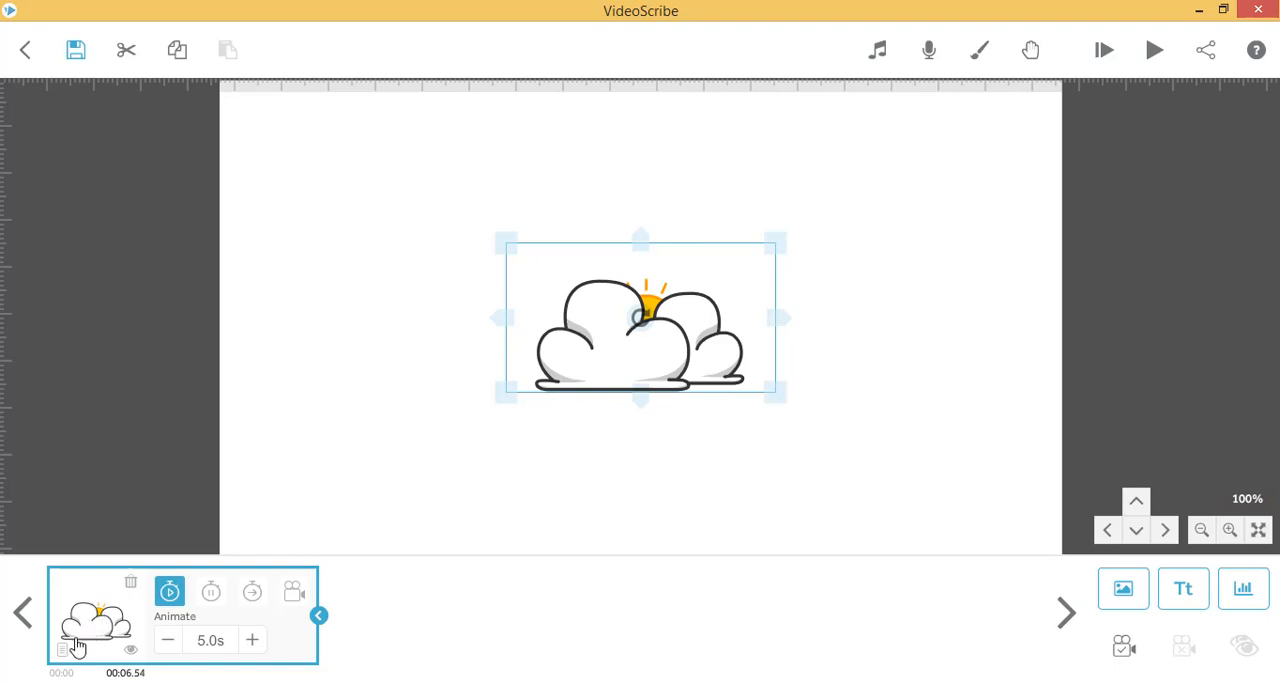
pyautogui.moveTo(64, 648)
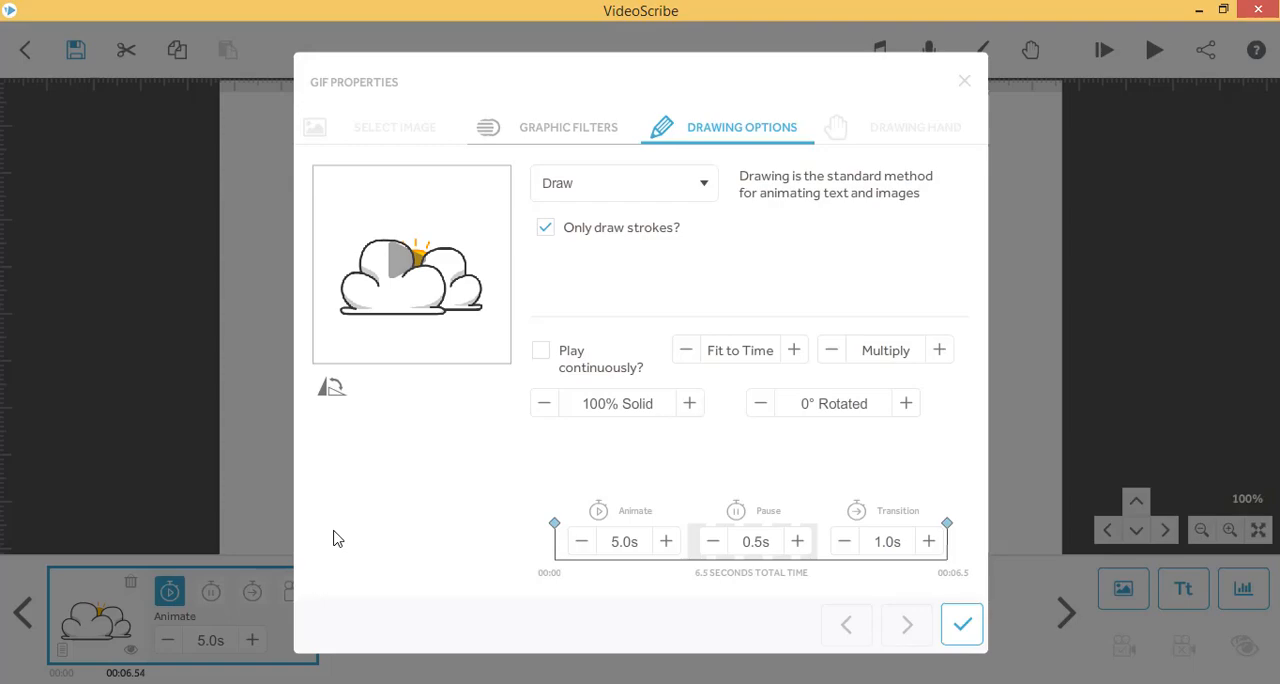
# Step: Preview the cloud-and-sun GIF's animation from its Drawing Options thumbnail
pyautogui.click(960, 624)
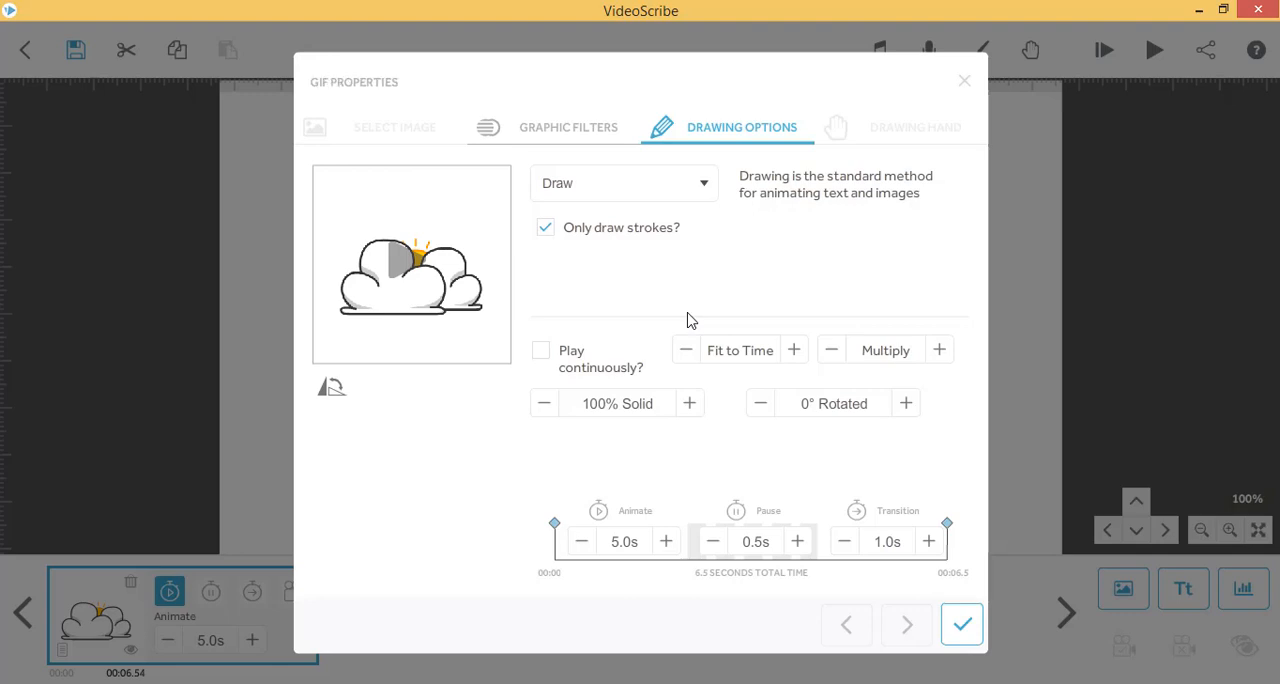
pyautogui.moveTo(736, 196)
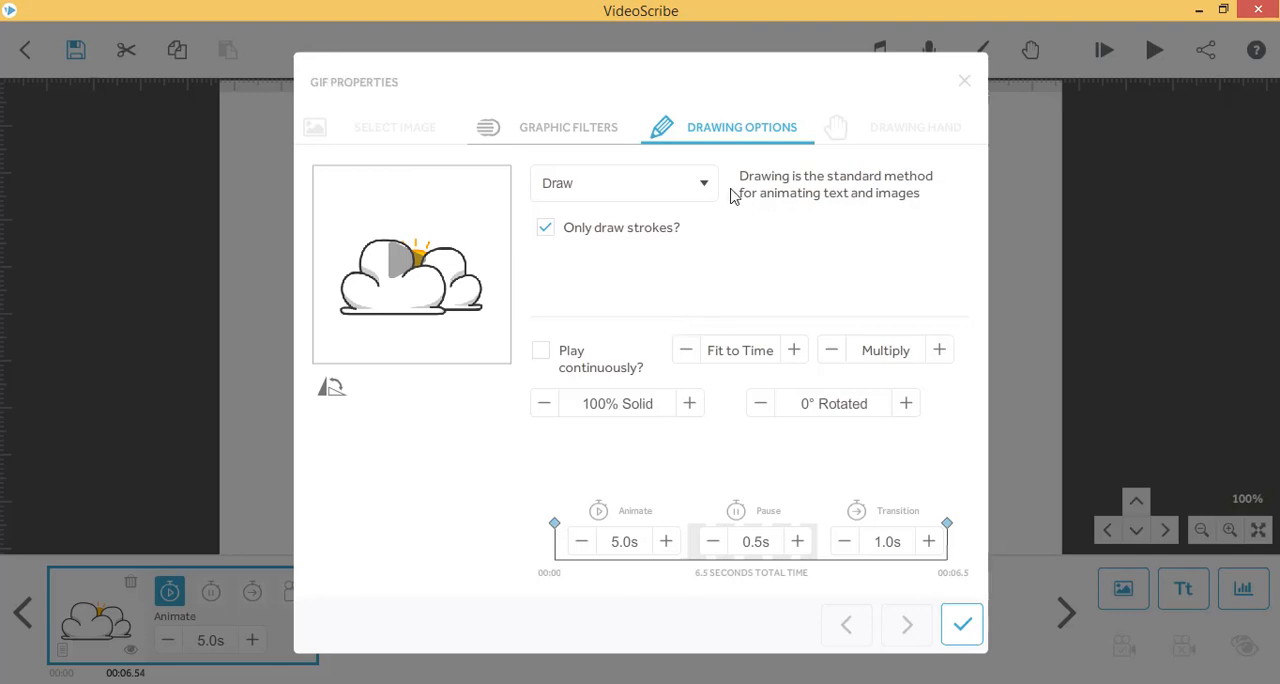
pyautogui.moveTo(782, 136)
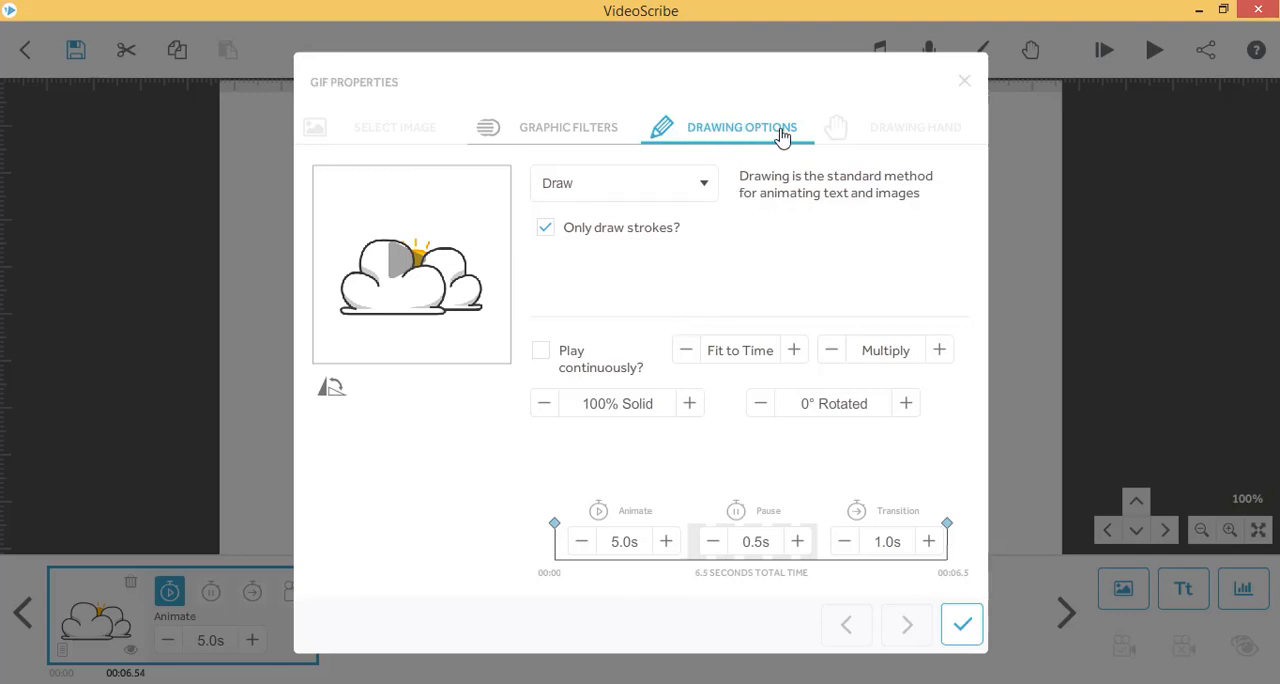
pyautogui.moveTo(736, 142)
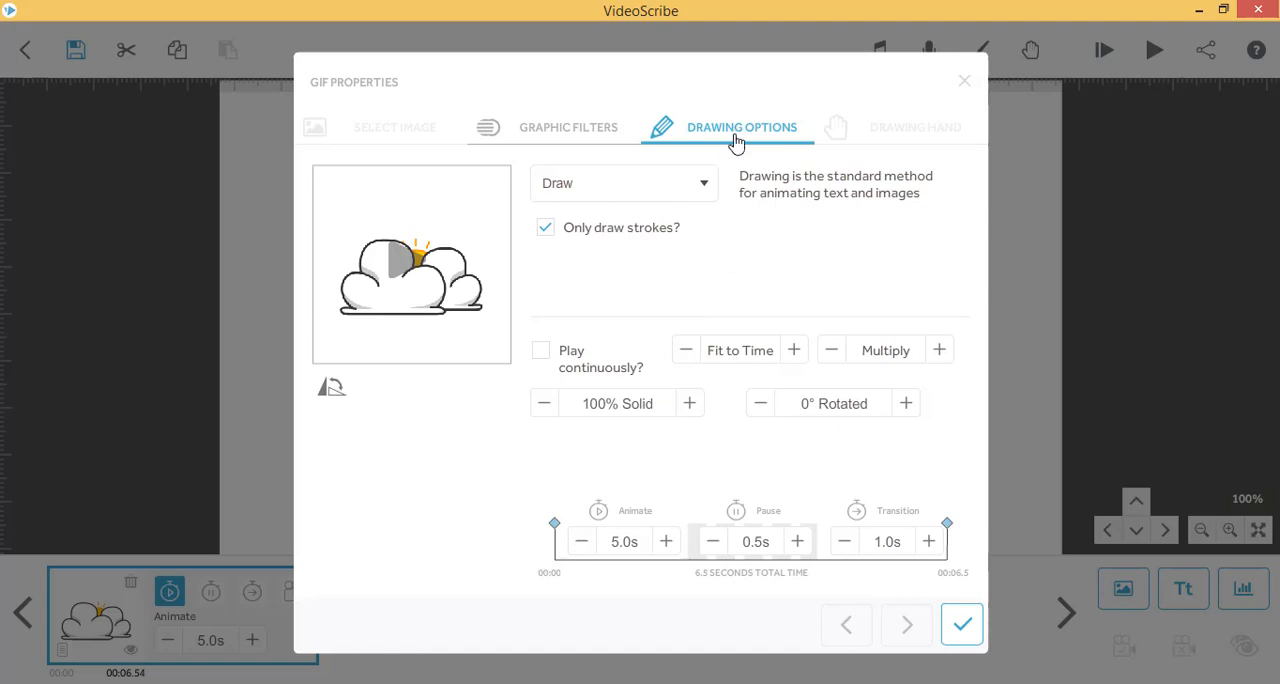
pyautogui.moveTo(736, 258)
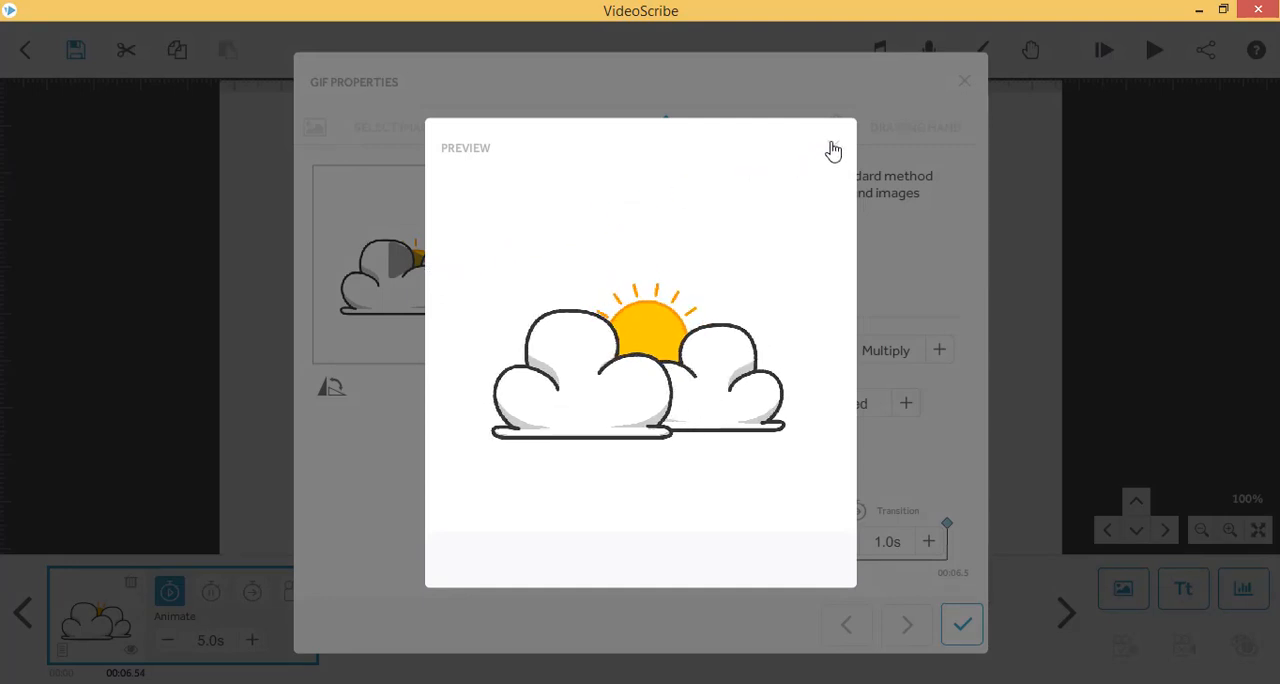
# Step: Enable 'Play continuously' for the GIF, trying Loop and settling on Fit to Time
pyautogui.click(836, 150)
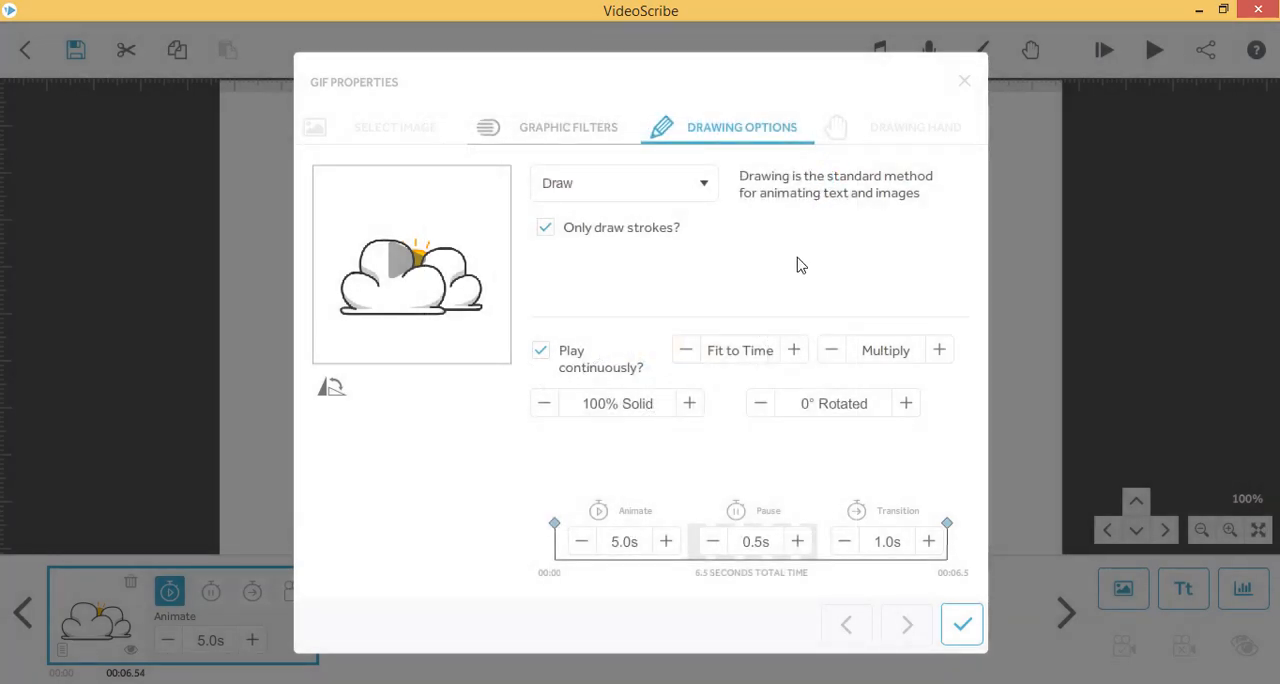
pyautogui.moveTo(718, 352)
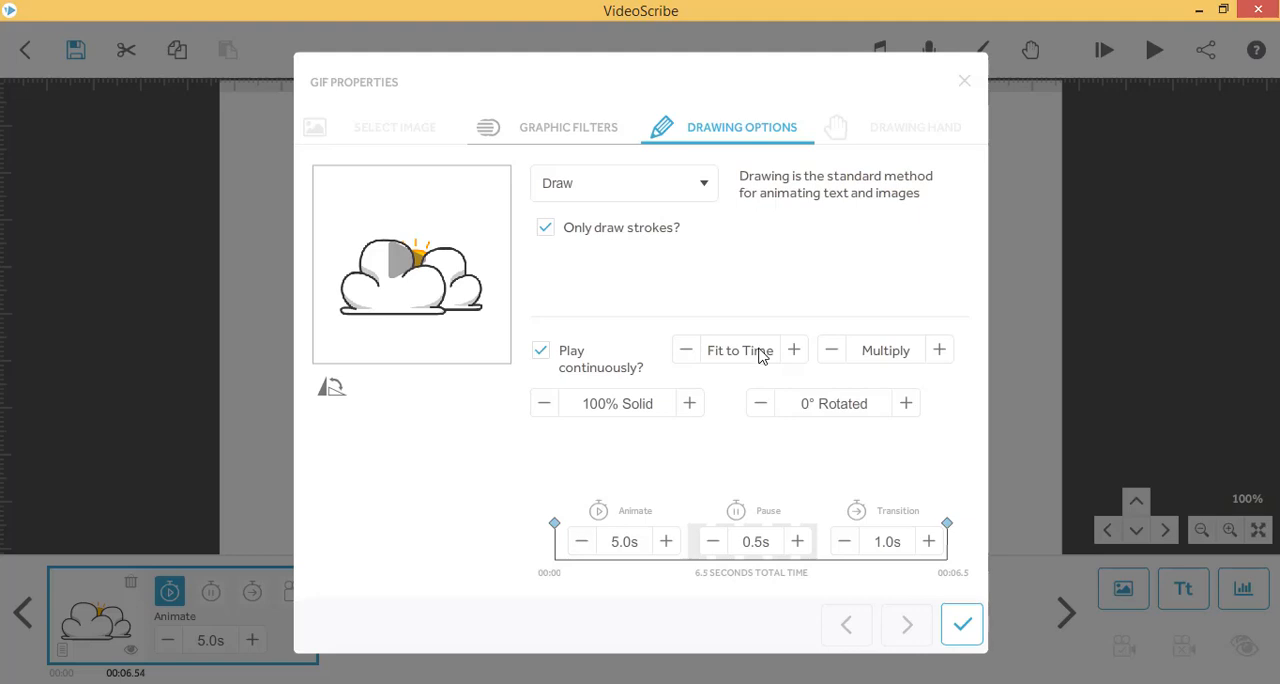
pyautogui.click(792, 350)
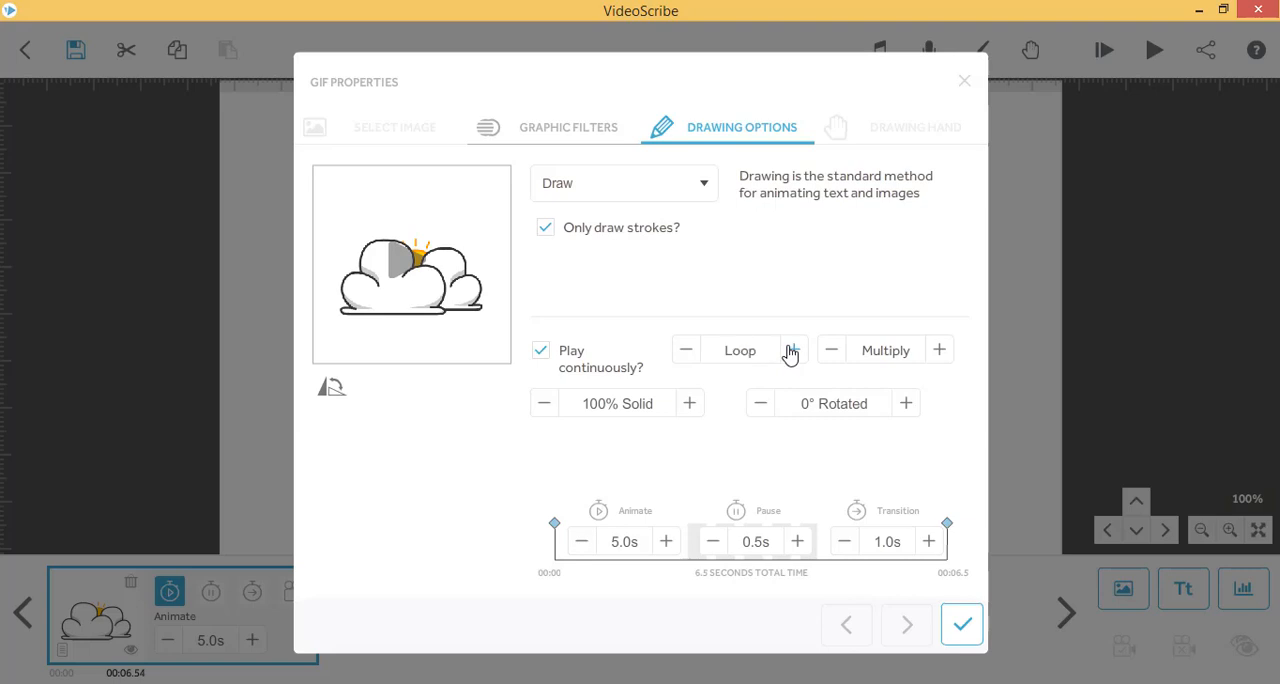
pyautogui.moveTo(772, 362)
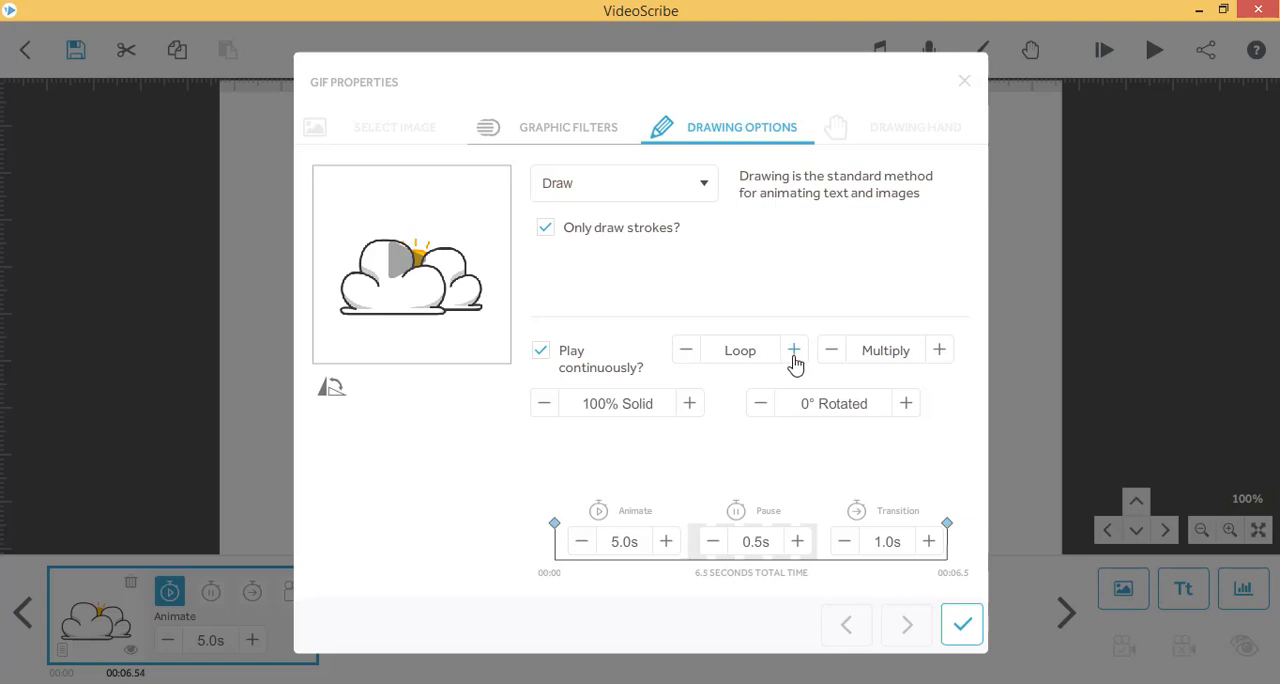
pyautogui.click(792, 350)
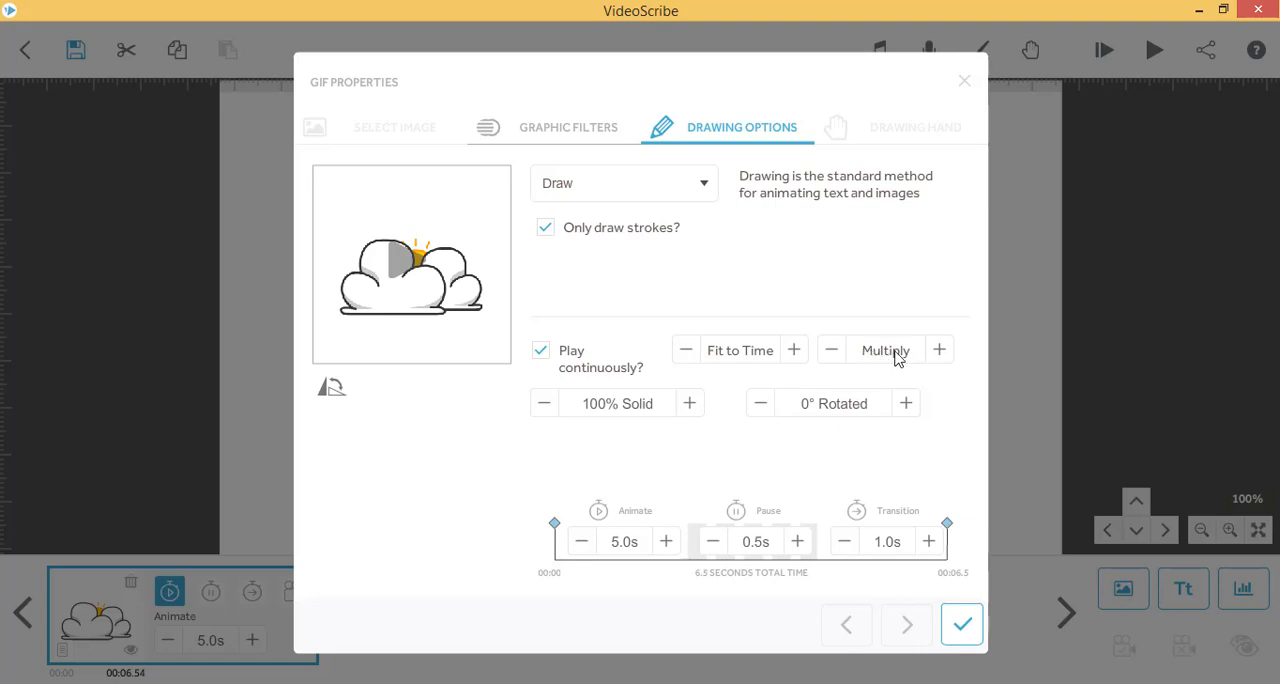
pyautogui.moveTo(904, 360)
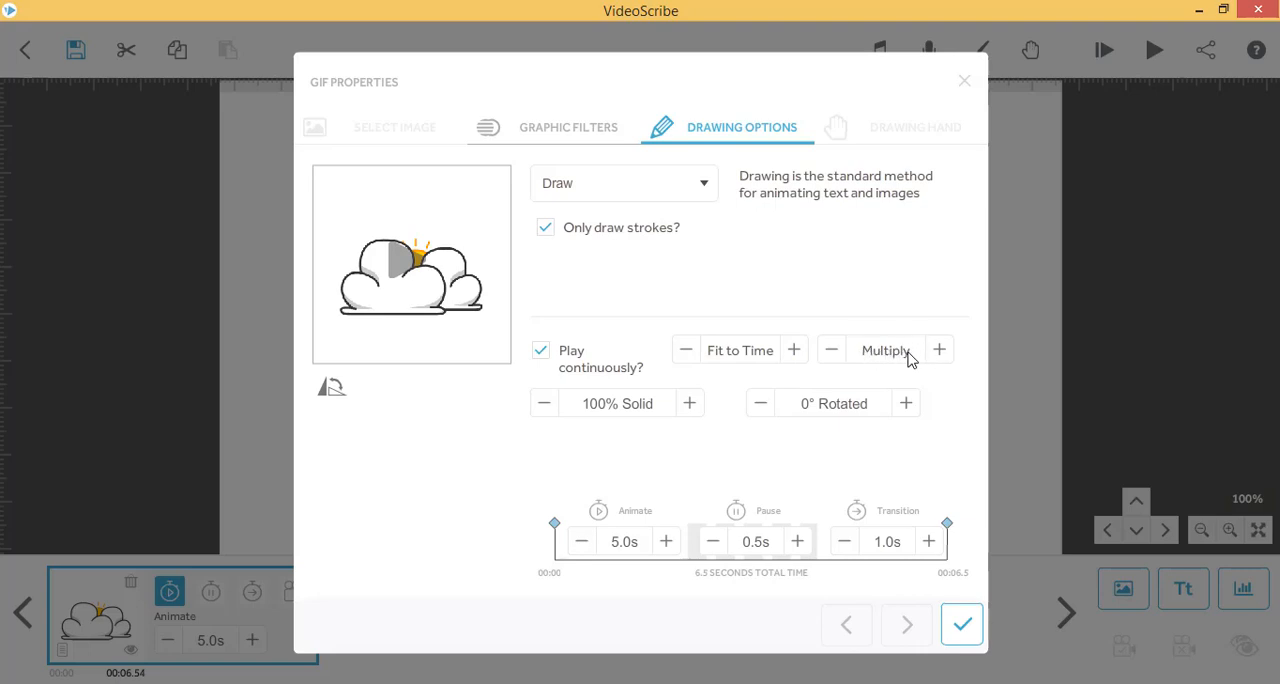
pyautogui.moveTo(938, 350)
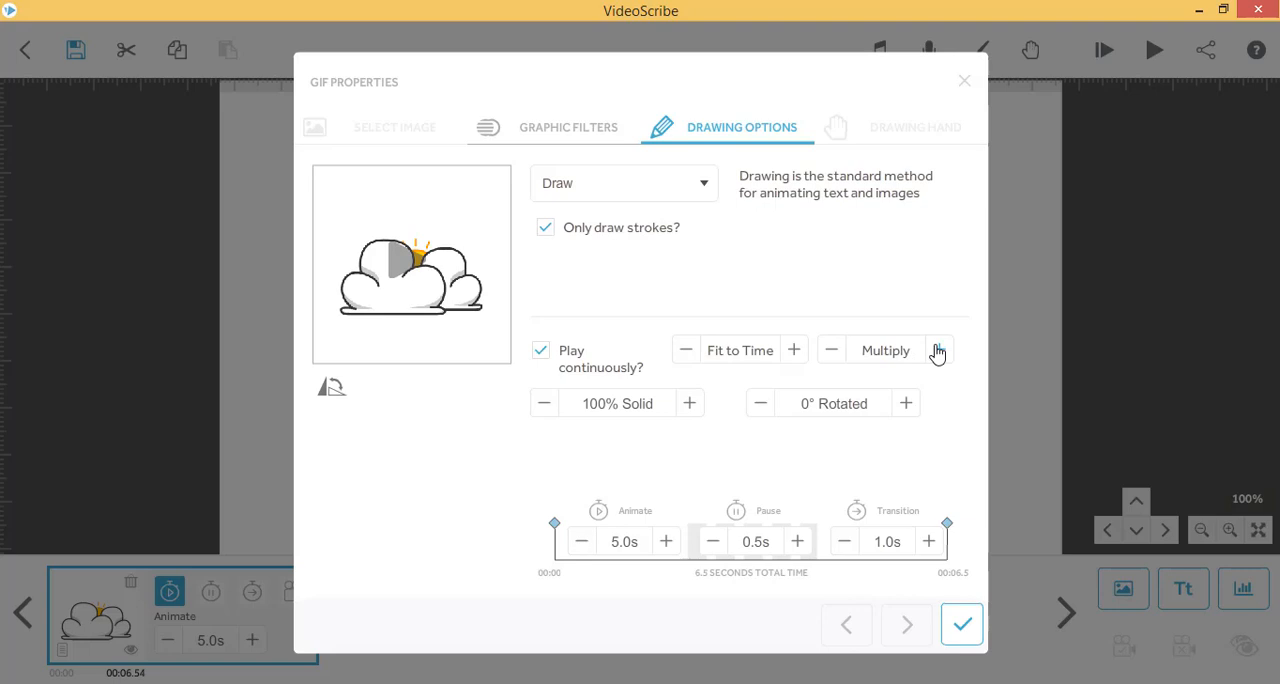
# Step: Change the GIF's blend mode from Multiply to Normal and preview the scene
pyautogui.click(832, 350)
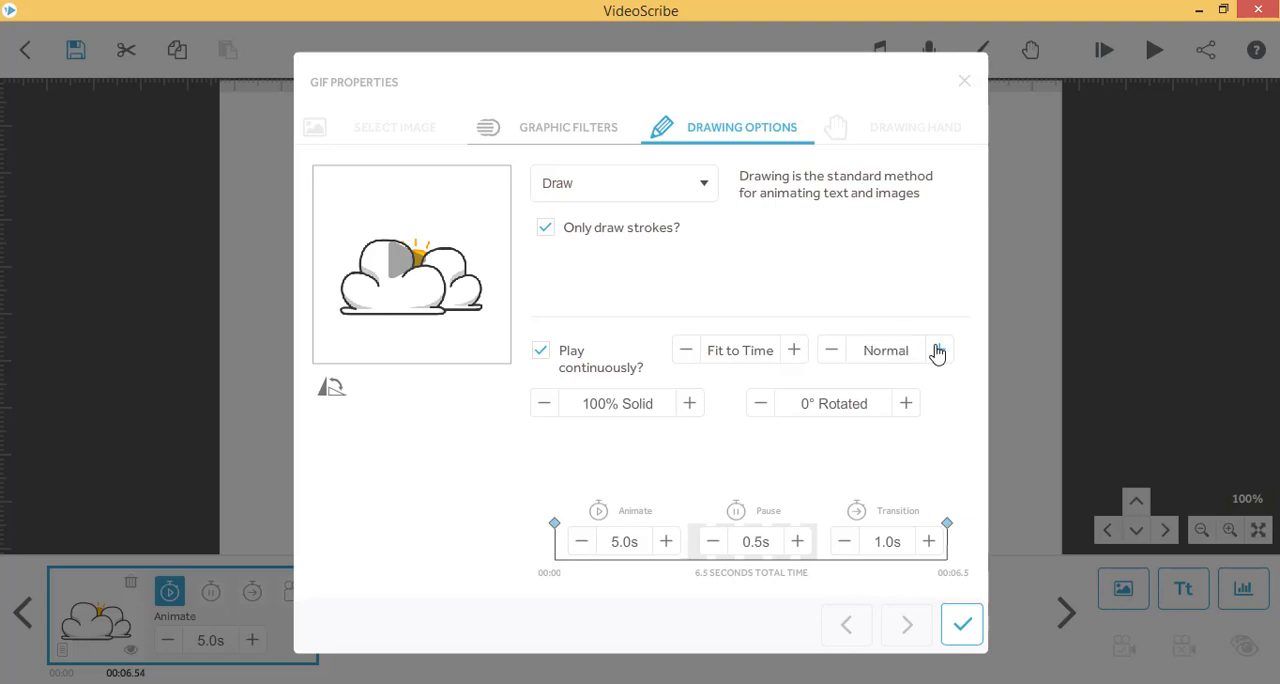
pyautogui.click(936, 350)
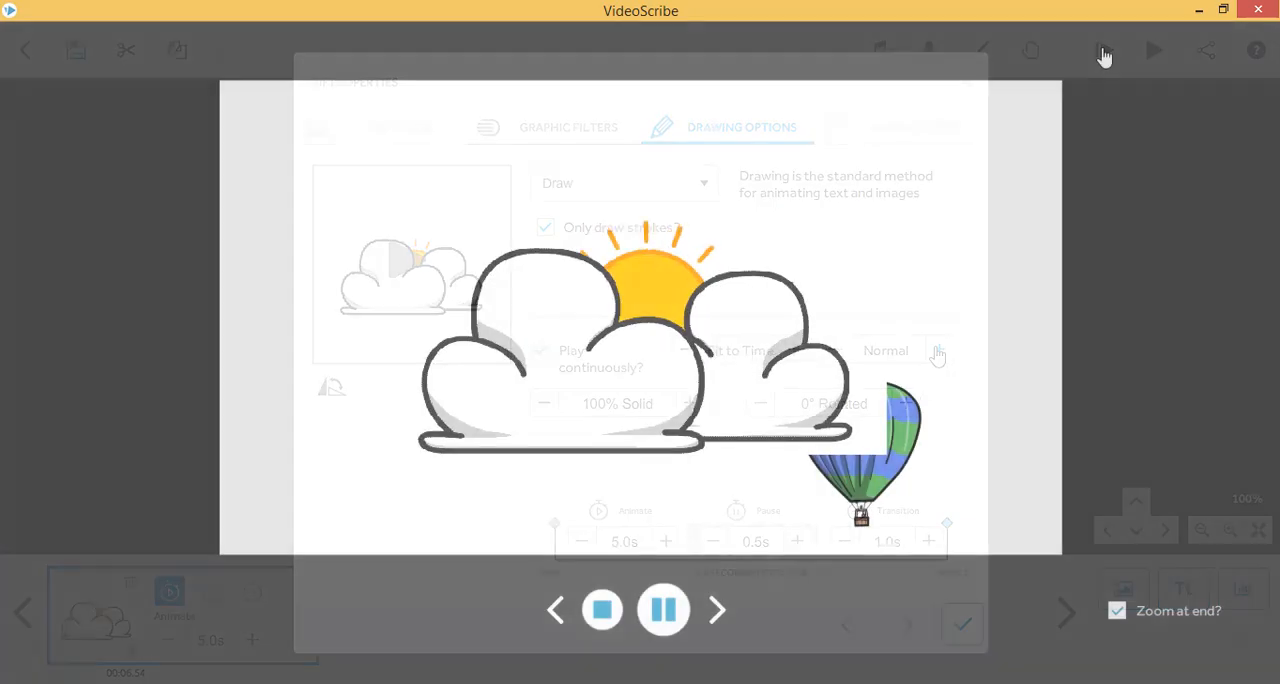
pyautogui.click(960, 624)
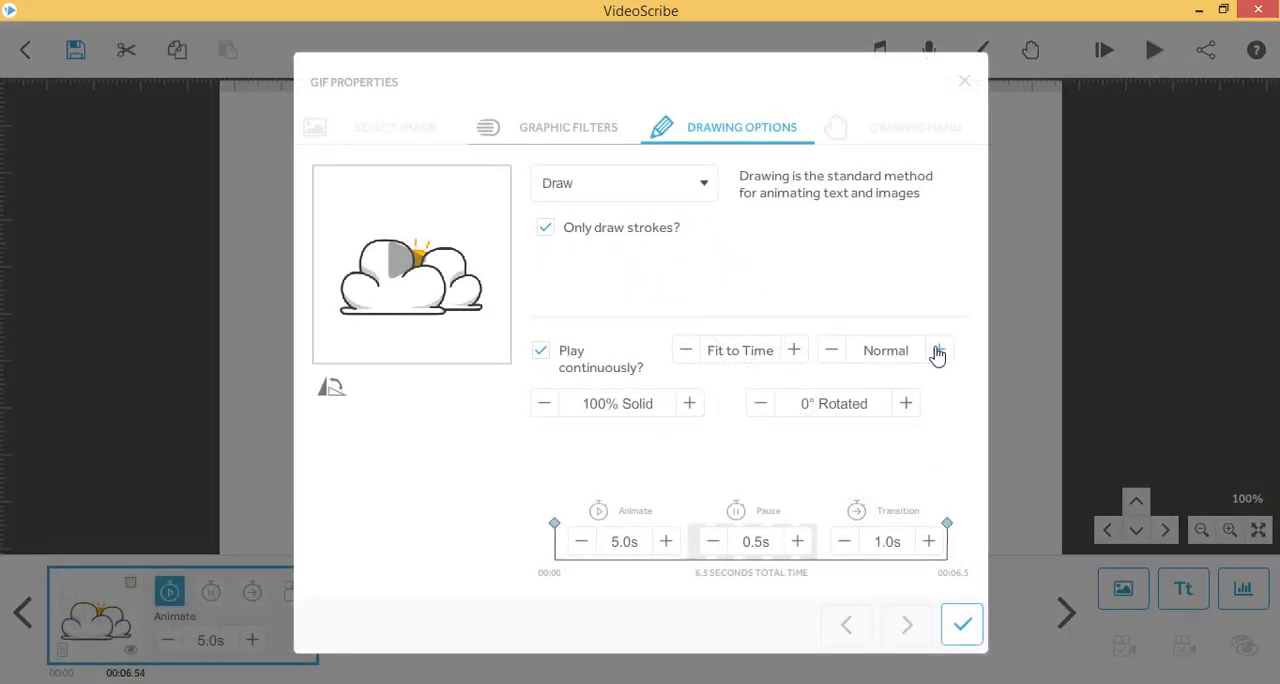
# Step: Try the Layer and Difference blend modes, then return to Normal
pyautogui.click(936, 350)
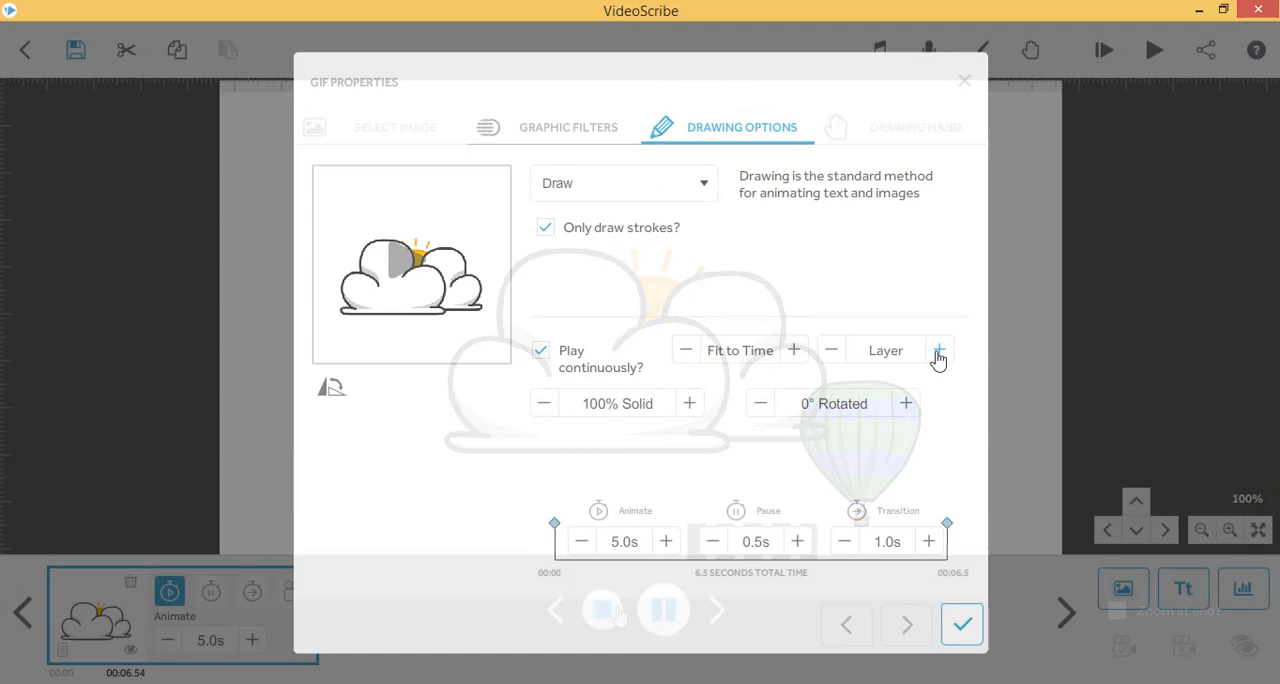
pyautogui.click(938, 356)
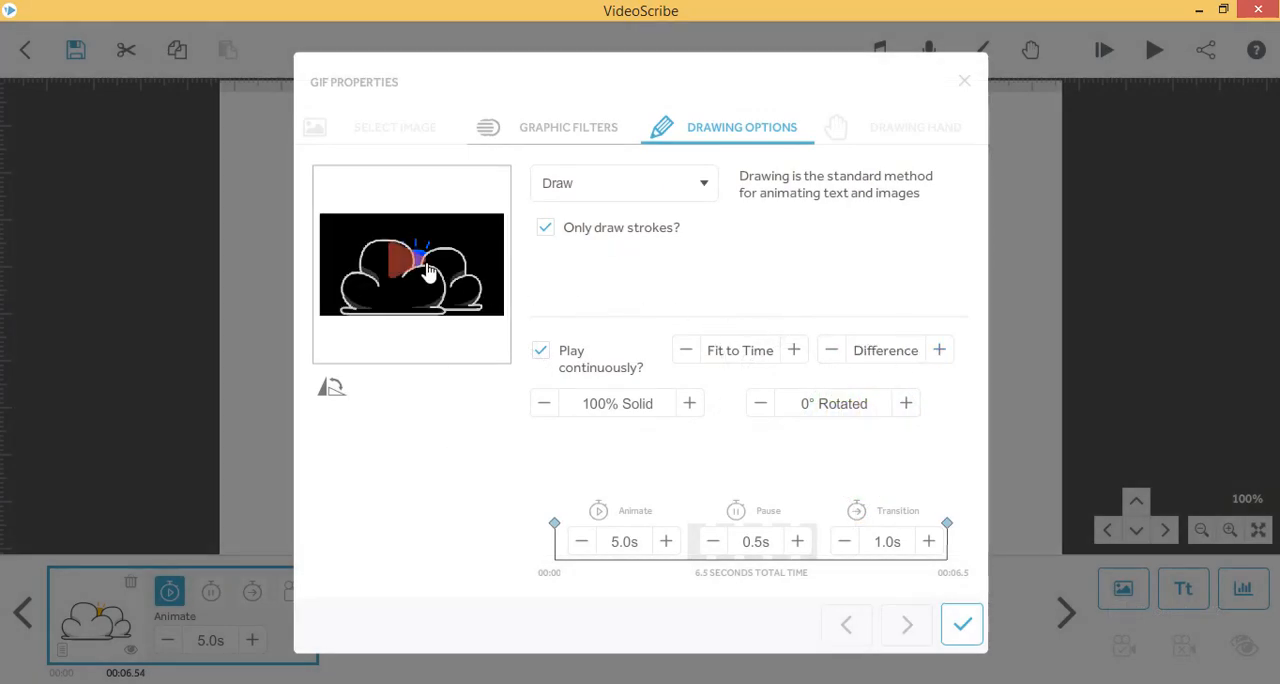
pyautogui.click(960, 624)
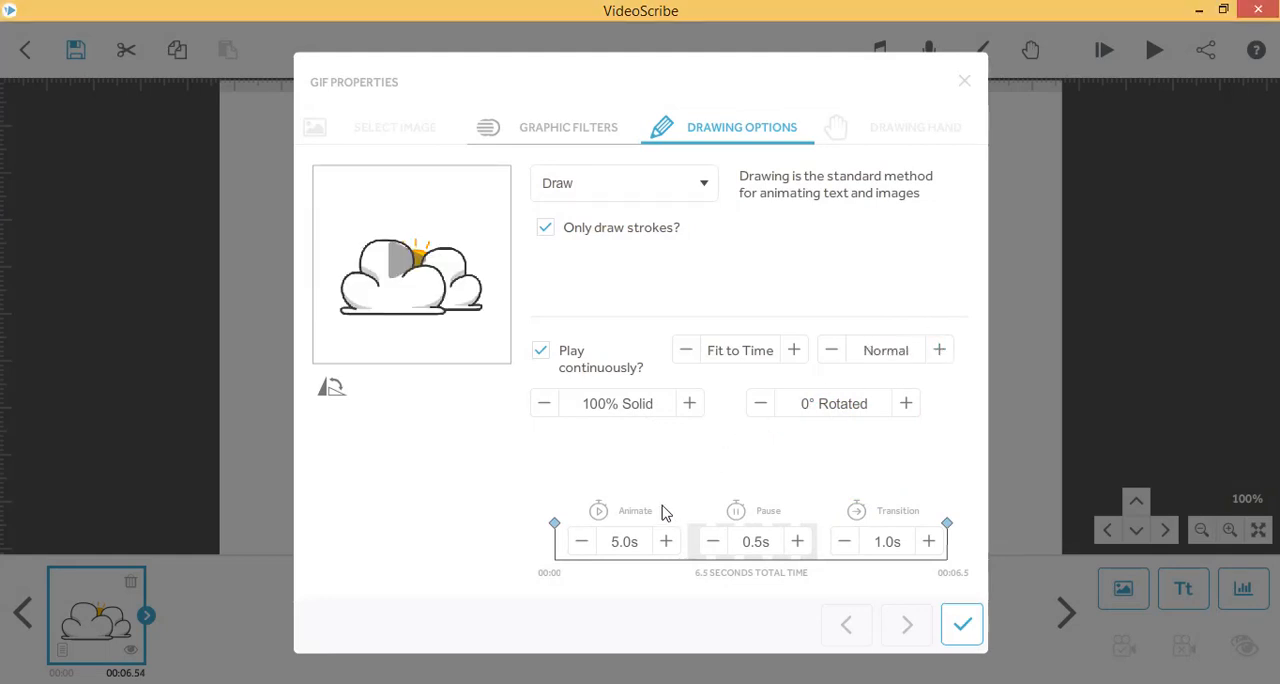
# Step: Set the animate time to 3.5s and confirm the GIF properties onto the canvas
pyautogui.click(580, 540)
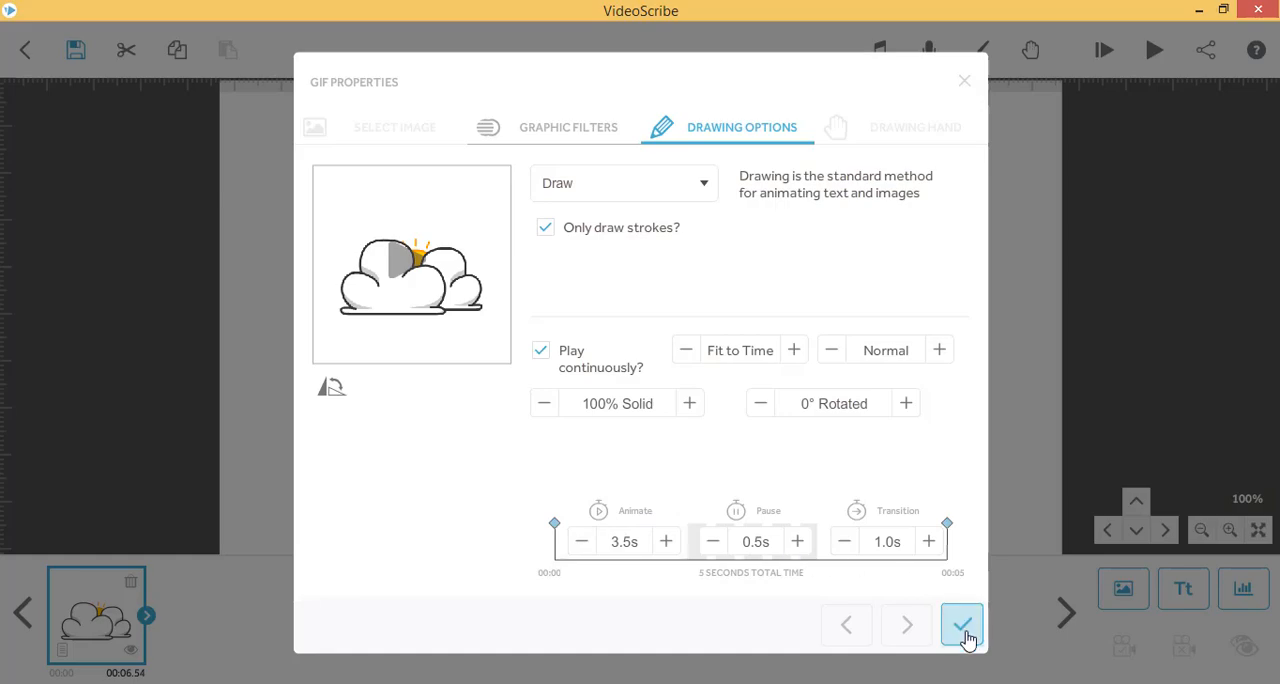
pyautogui.click(960, 624)
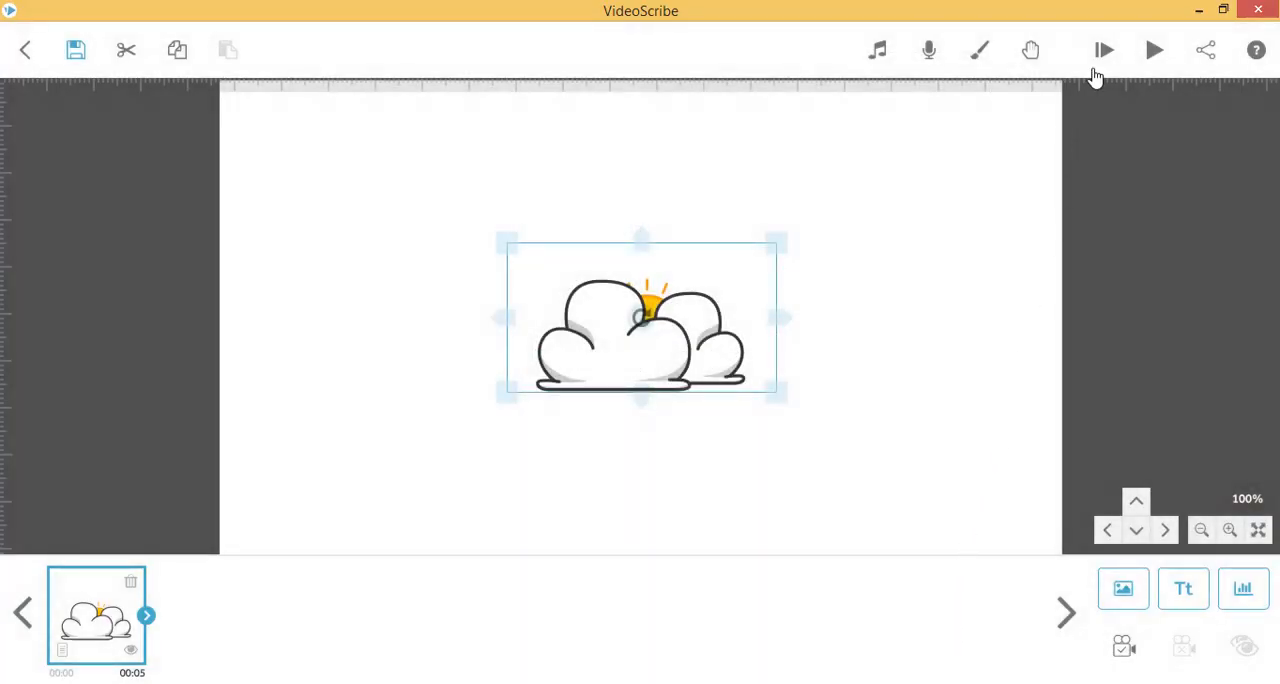